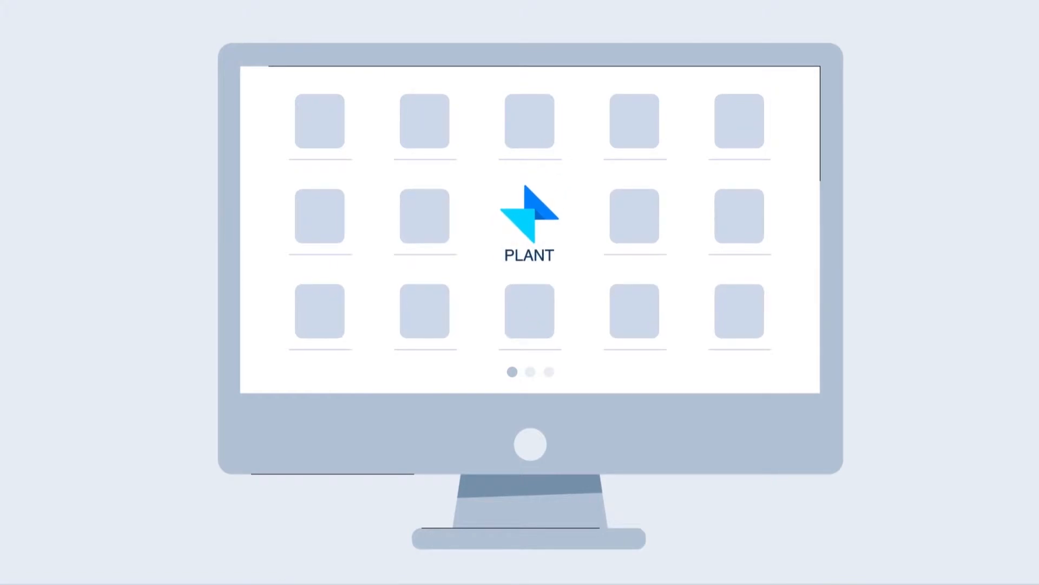
mouse_move(567, 278)
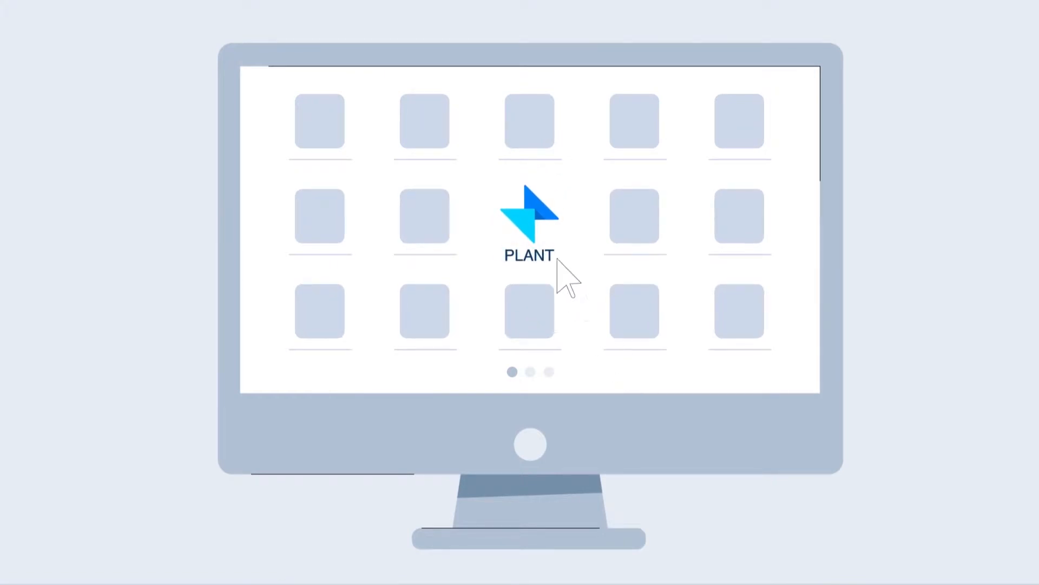